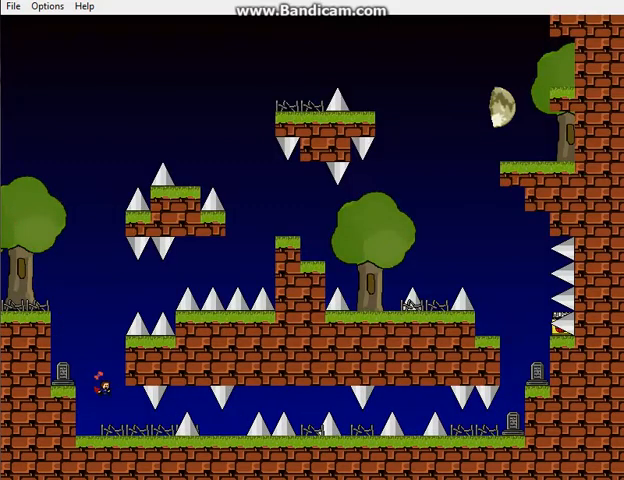
Step: Move the Kid right and drop into the lower spike-lined corridor
{"action": "key", "text": "Right"}
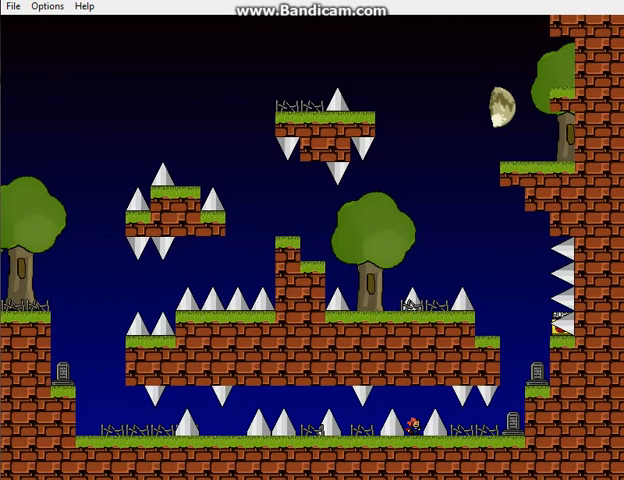
{"action": "left_click", "coordinate": [46, 6]}
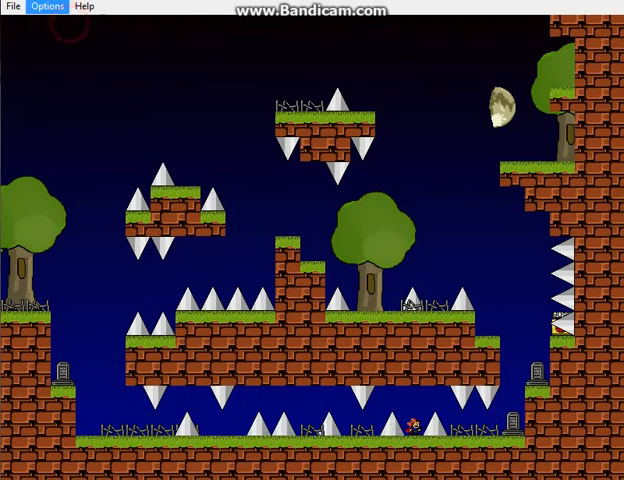
{"action": "left_click", "coordinate": [85, 6]}
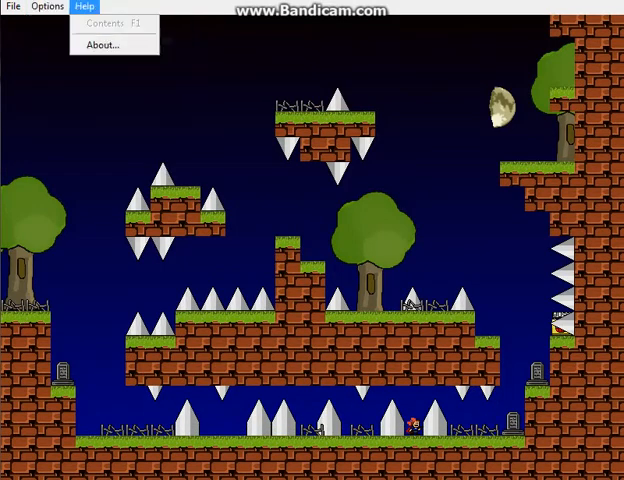
{"action": "left_click", "coordinate": [46, 7]}
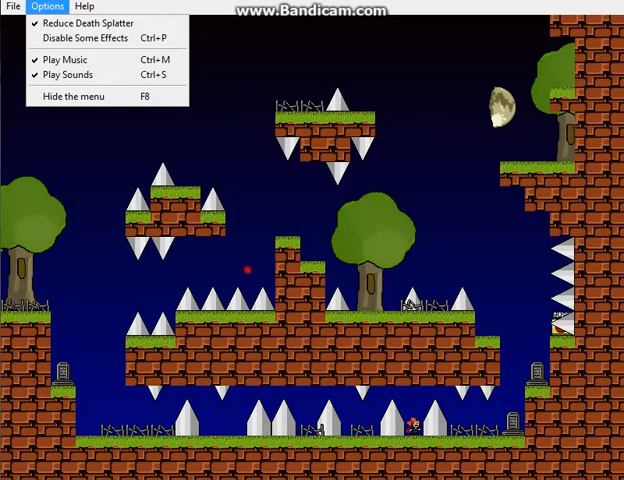
{"action": "left_click", "coordinate": [47, 7]}
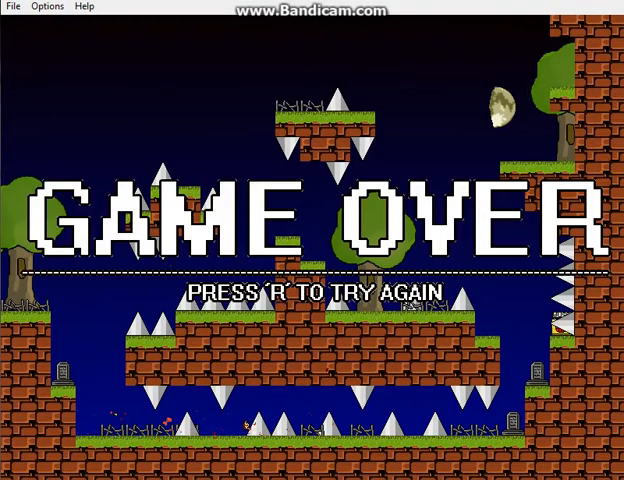
Step: Retry the level with R after the Game Over
{"action": "key", "text": "r"}
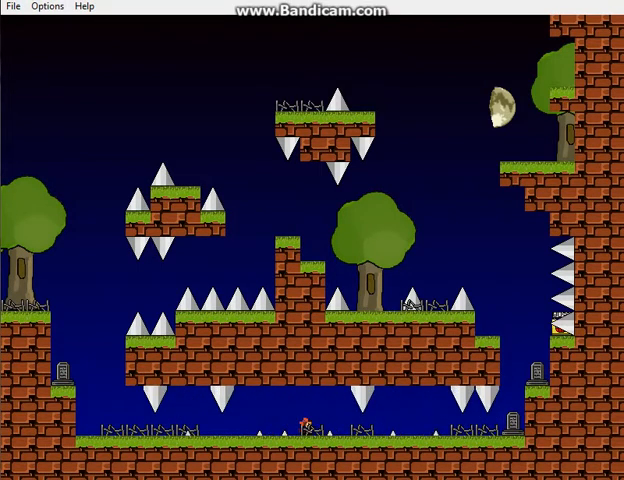
Step: Weave the Kid right between floor spikes until reaching the save-point screen
{"action": "key", "text": "Right"}
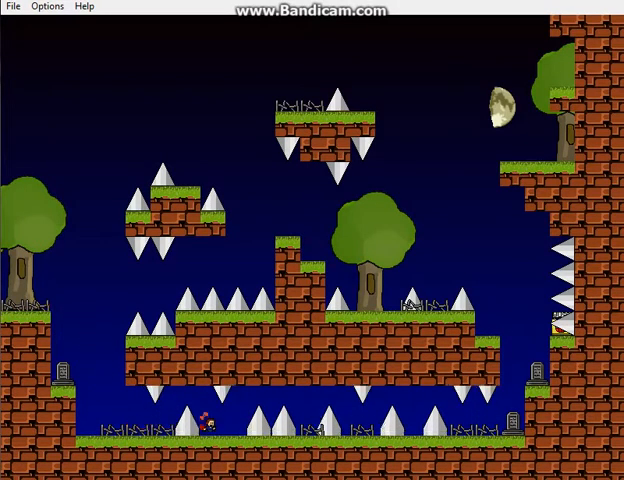
{"action": "key", "text": "Right"}
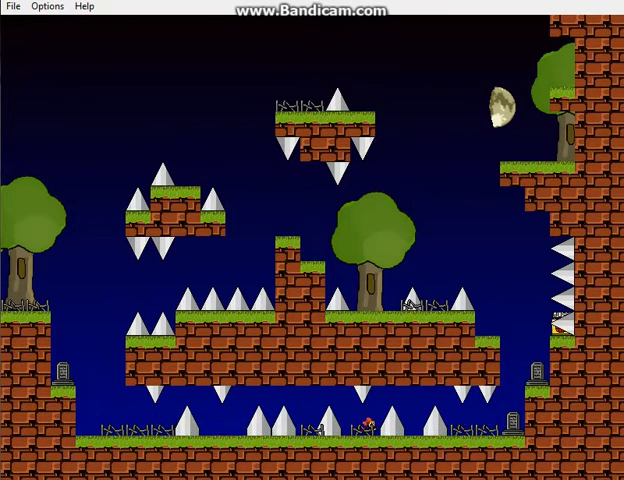
{"action": "key", "text": "Right"}
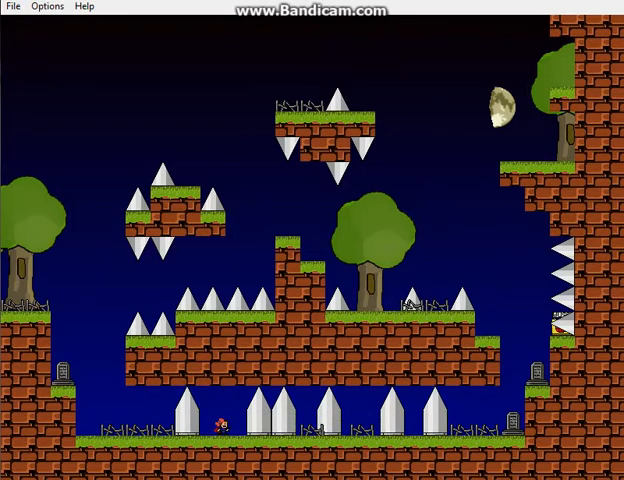
{"action": "key", "text": "Right"}
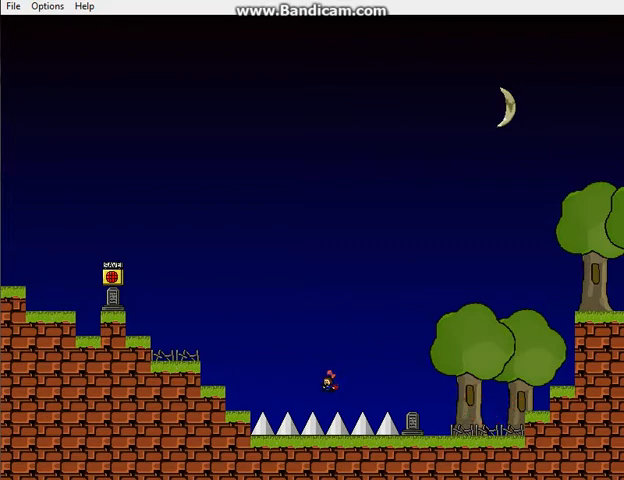
Step: Run right past the spike pit into the bottom corridor's left end
{"action": "key", "text": "Right"}
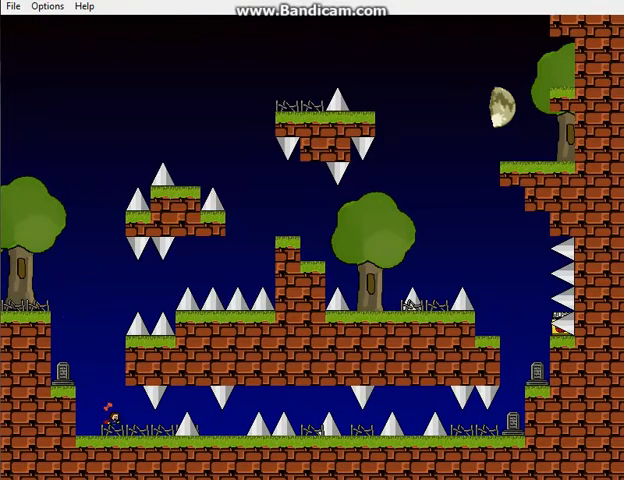
Step: Move through the spiked corridor until Game Over, then respawn with R
{"action": "key", "text": "Right"}
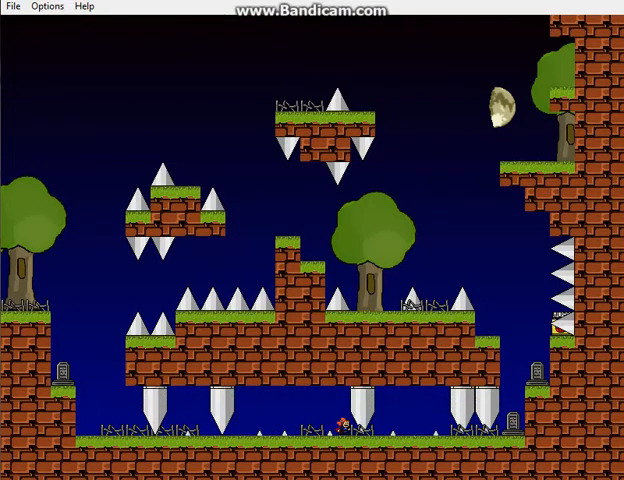
{"action": "key", "text": "Right"}
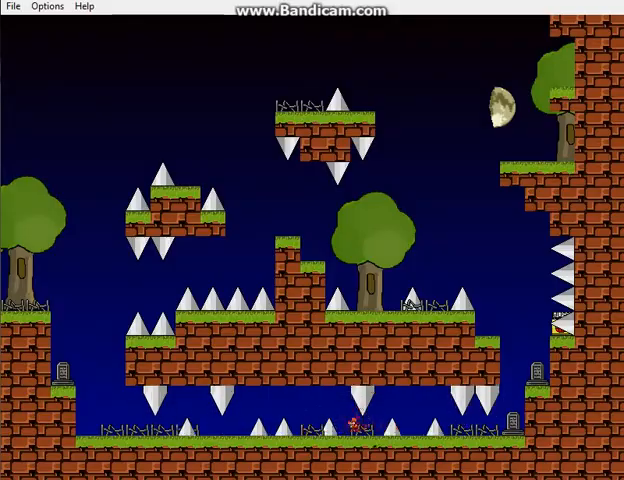
{"action": "key", "text": "Left"}
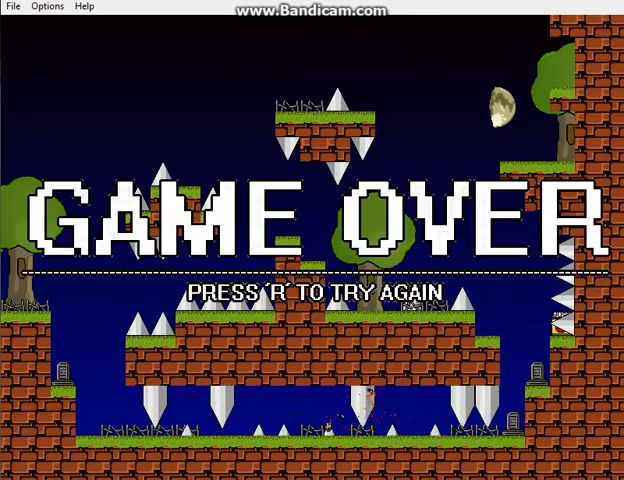
{"action": "key", "text": "r"}
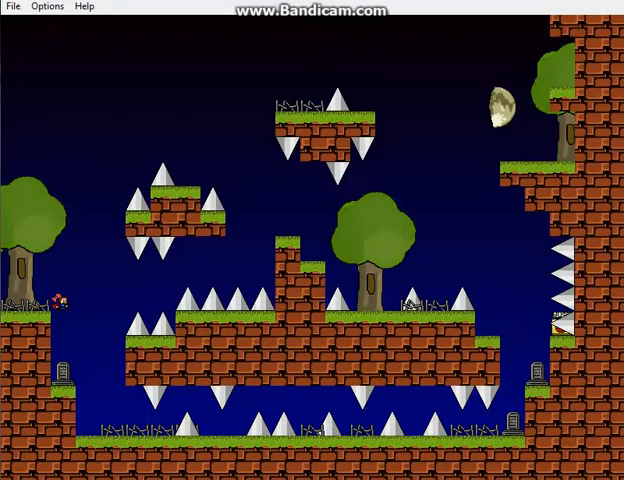